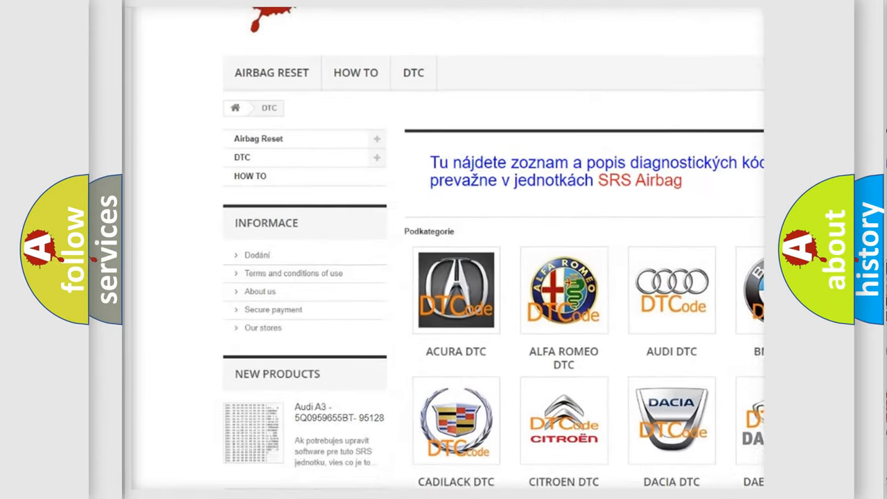
pyautogui.scroll(-3)
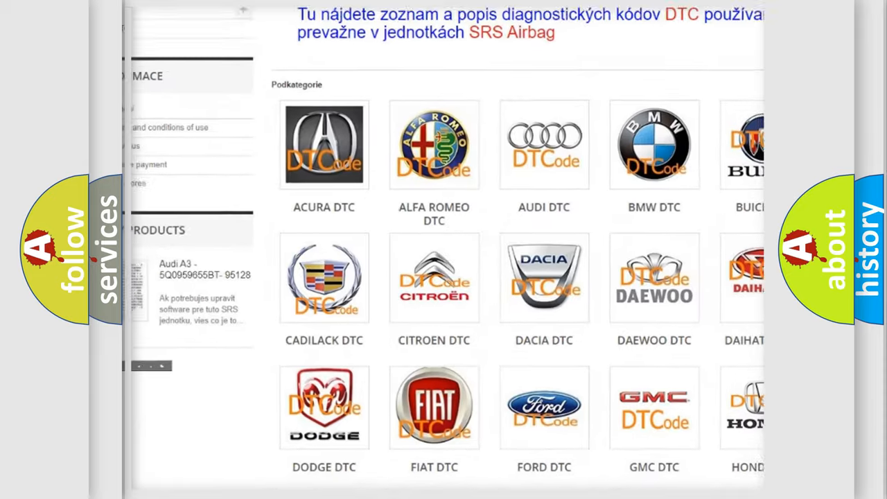
pyautogui.scroll(-3)
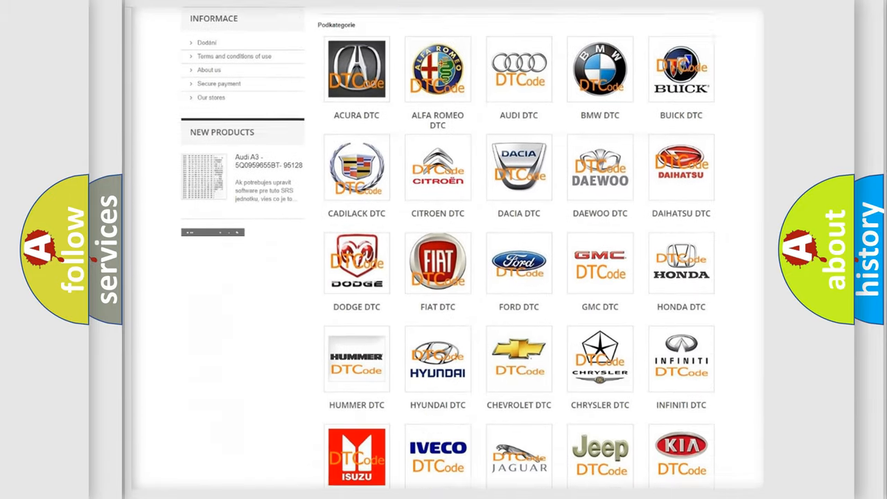
pyautogui.scroll(-3)
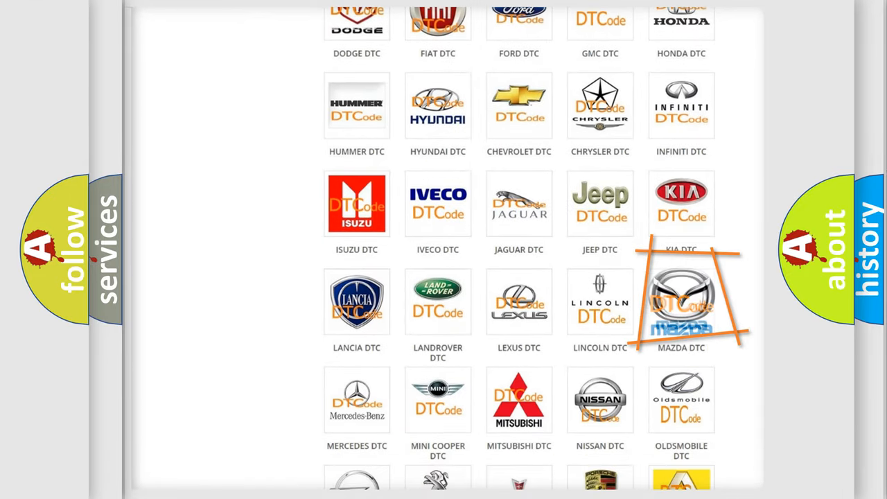